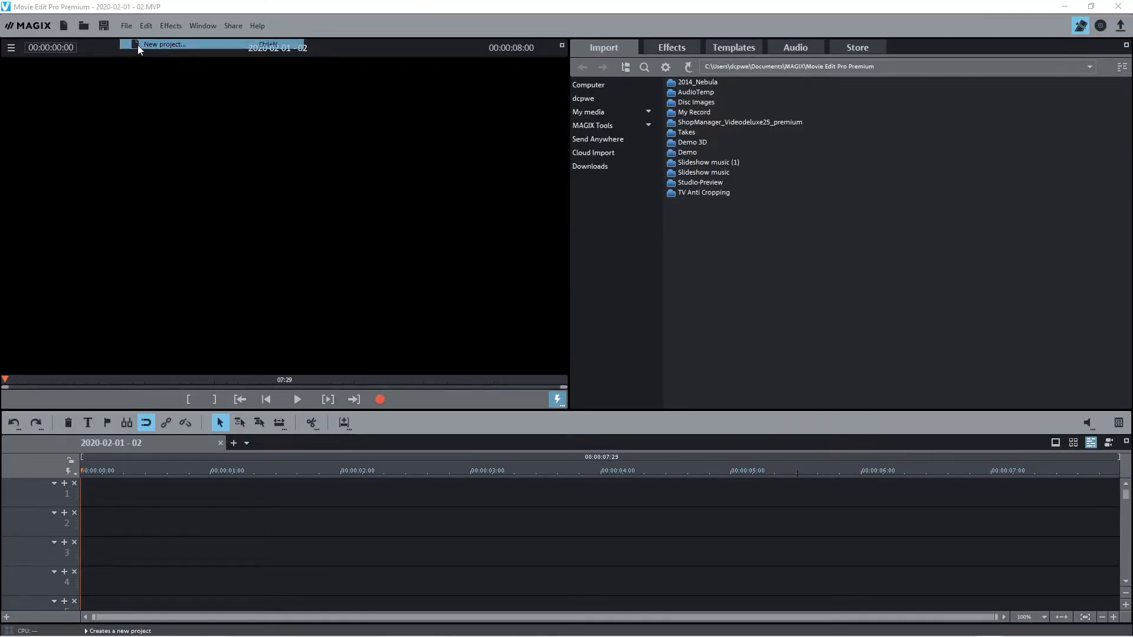
- Create new project 2020-02-01 with NTSC HDTV 1080i 16:9 movie settings
left_click(165, 44)
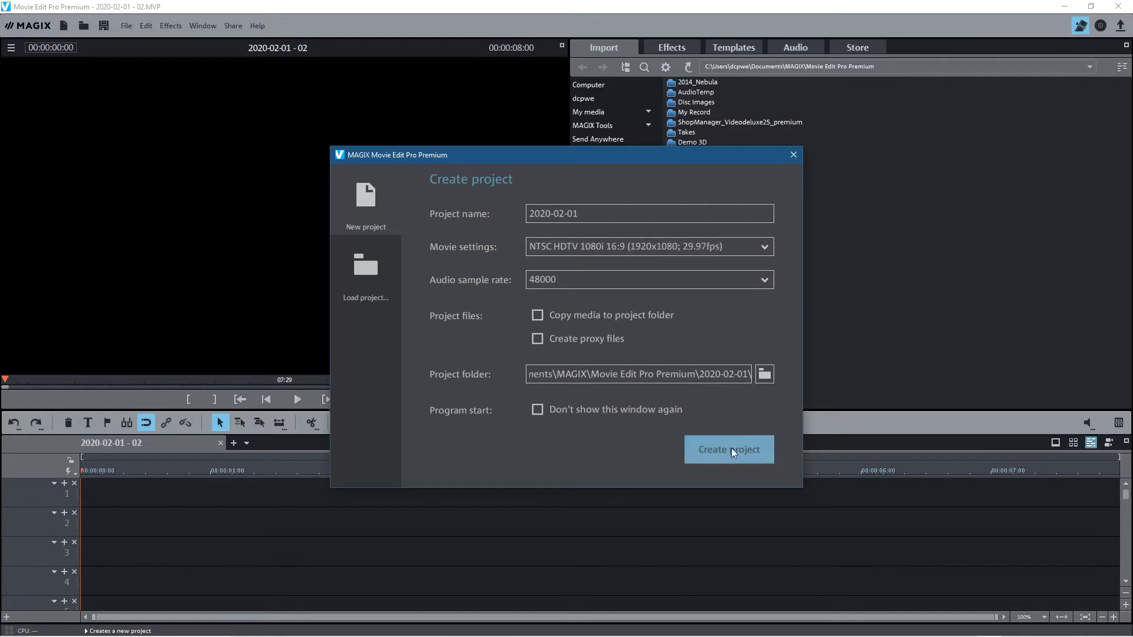
mouse_move(622, 246)
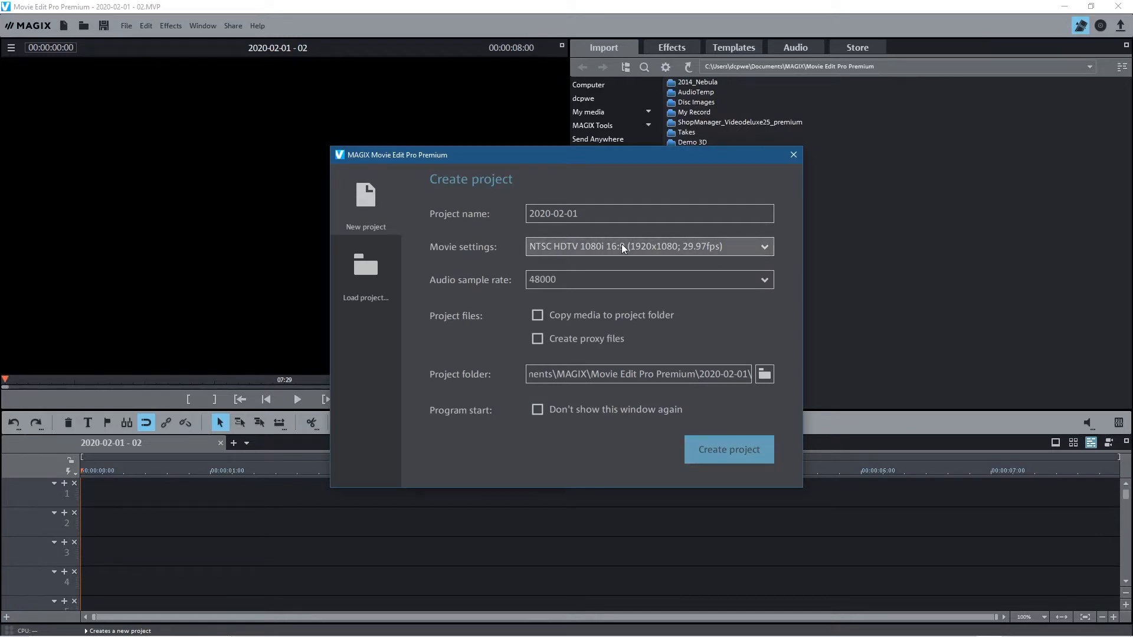
mouse_move(733, 450)
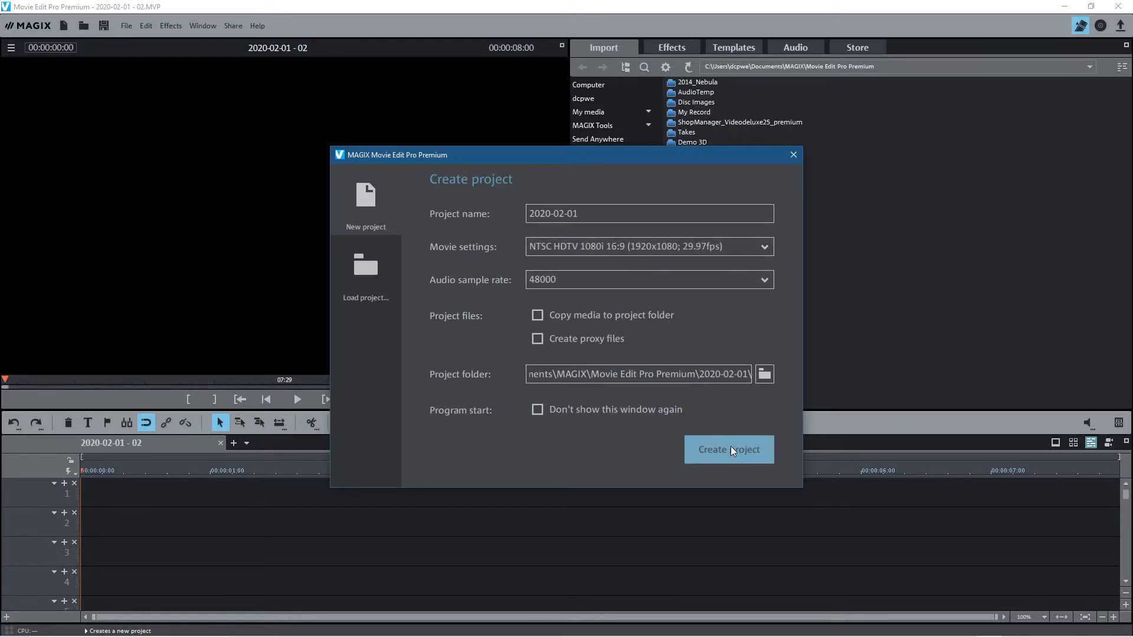
left_click(729, 449)
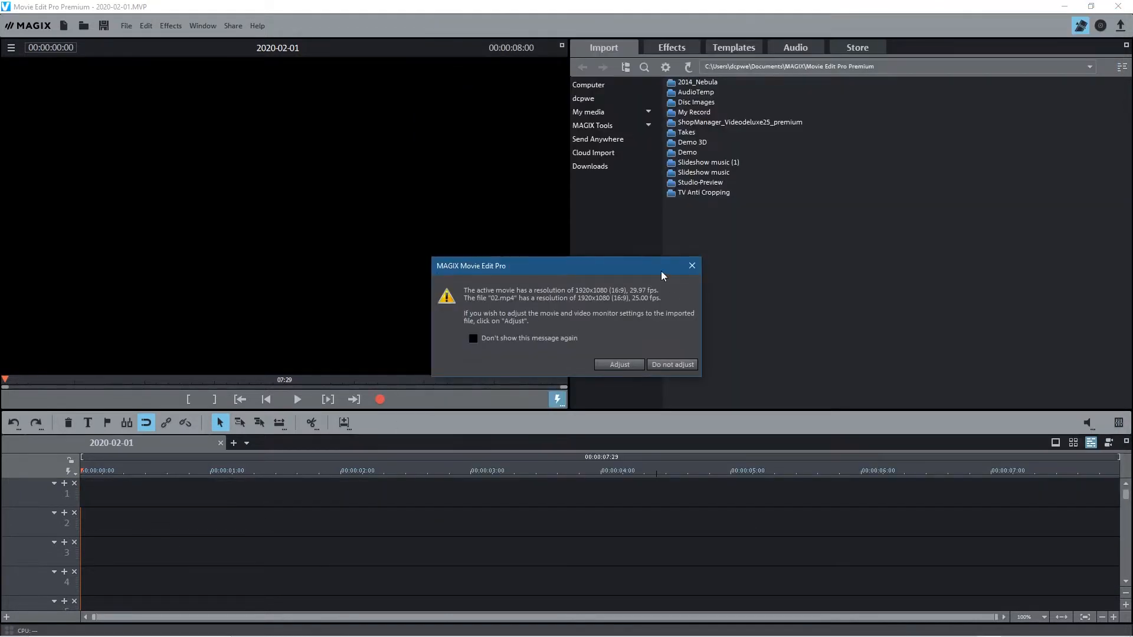
mouse_move(643, 294)
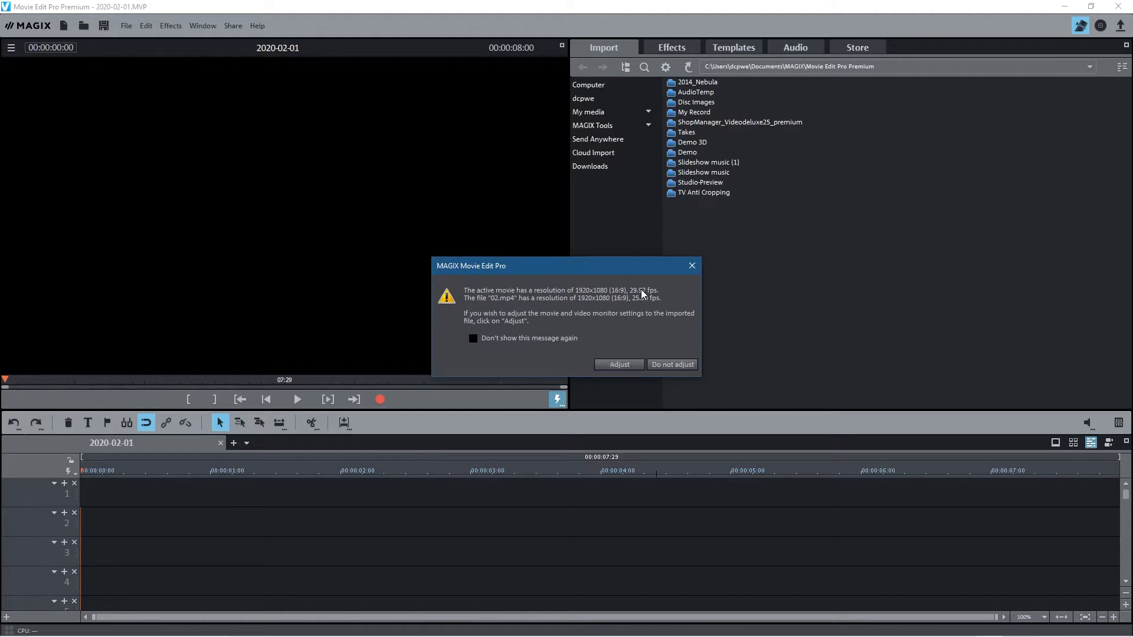
mouse_move(658, 302)
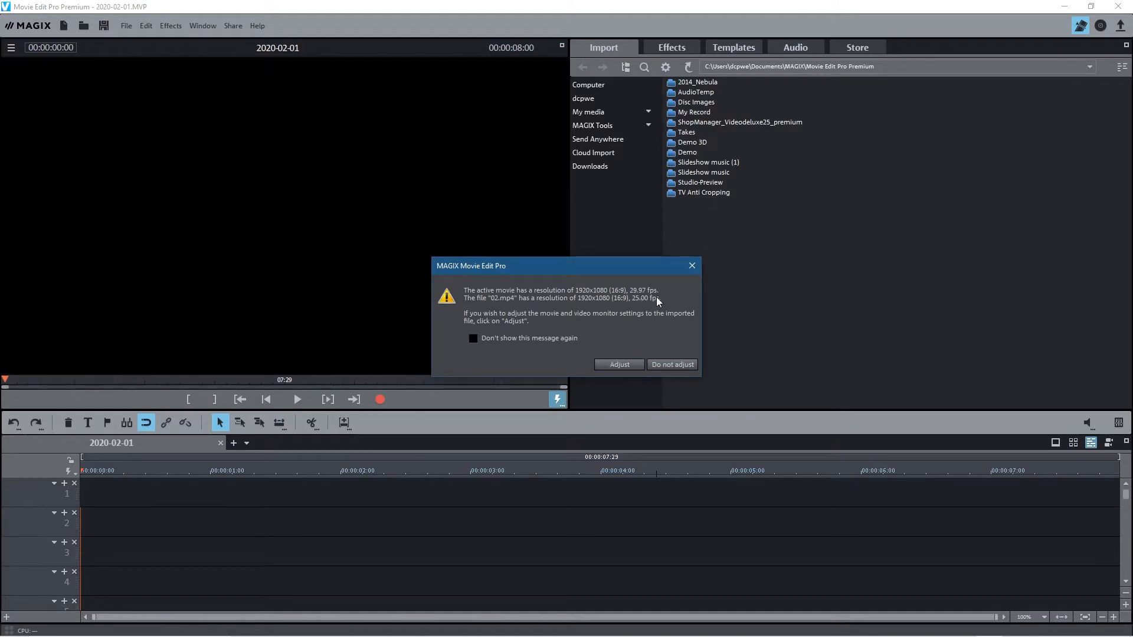
- Dismiss the resolution mismatch prompt for 02.mp4 and scrub the aerial clip back to the start
left_click(671, 365)
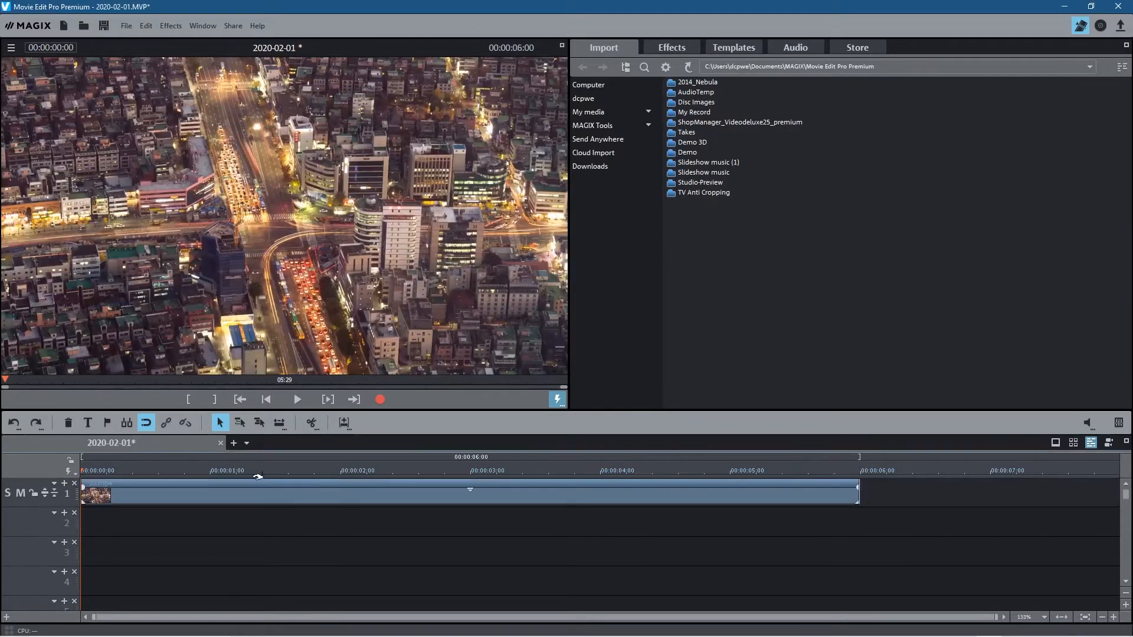
left_click(756, 470)
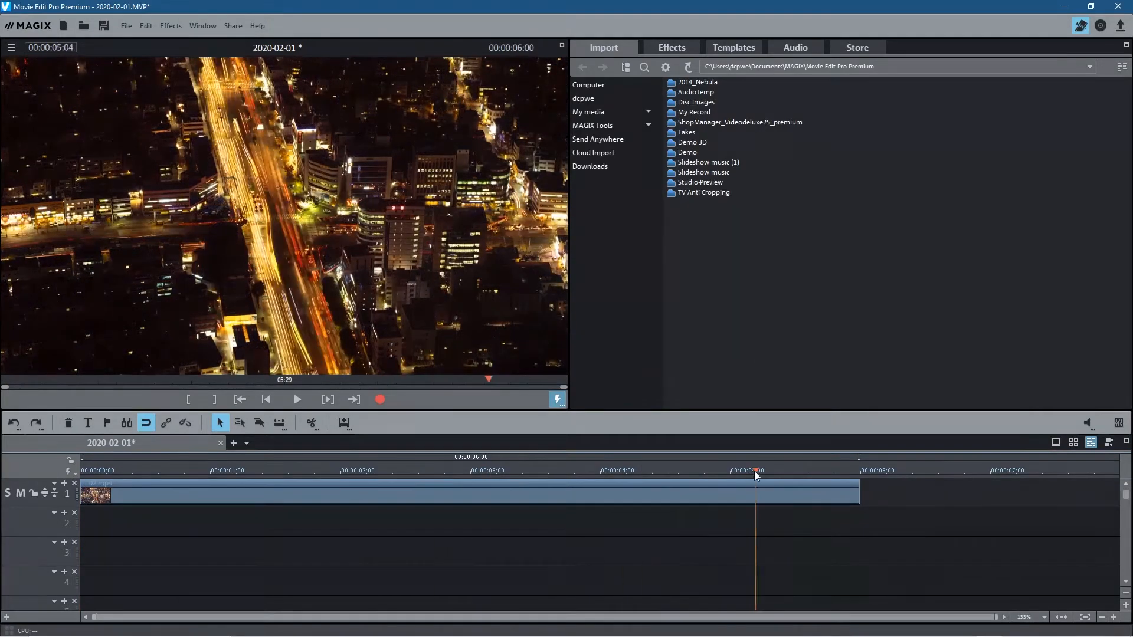
left_click(484, 471)
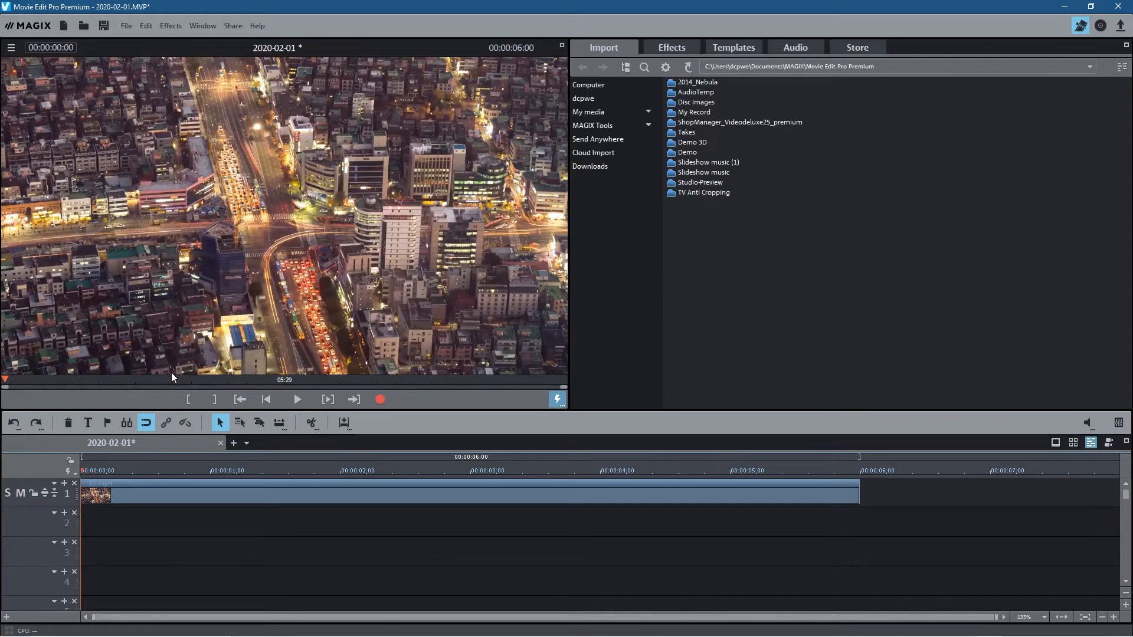
mouse_move(204, 257)
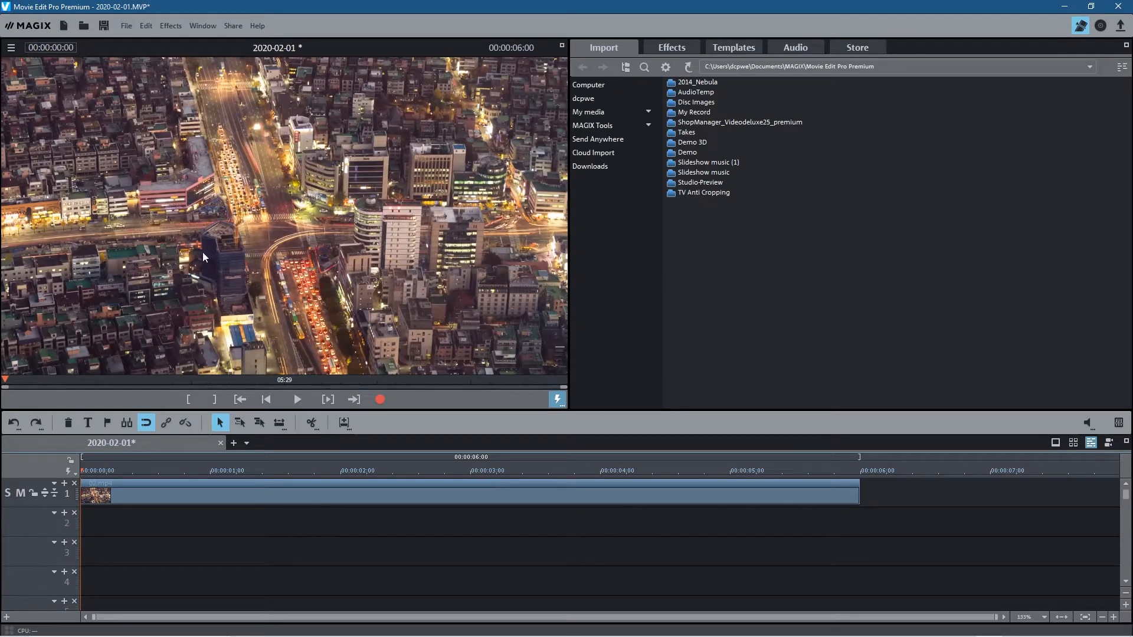
mouse_move(81, 244)
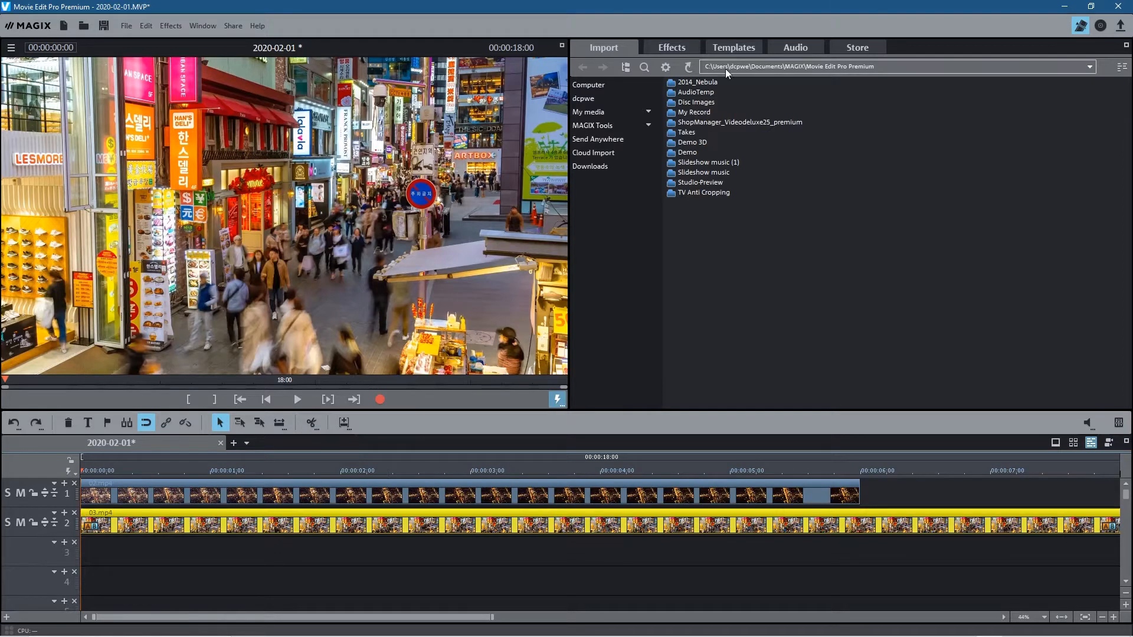
- Show the Templates browser after placing 03.mp4 on track 2
left_click(734, 47)
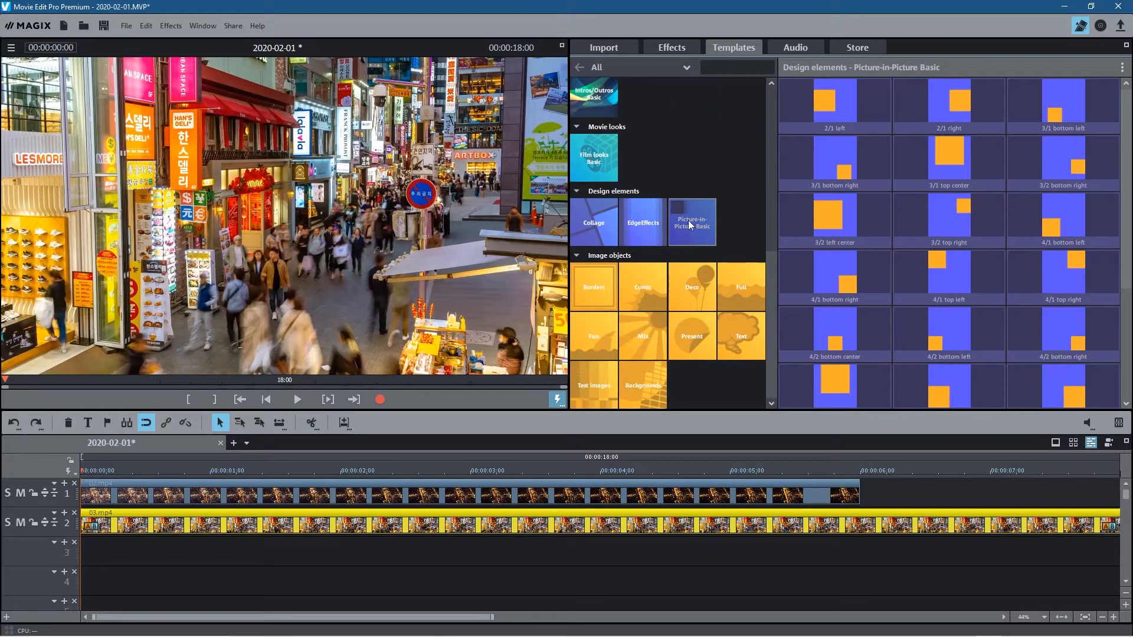
mouse_move(692, 231)
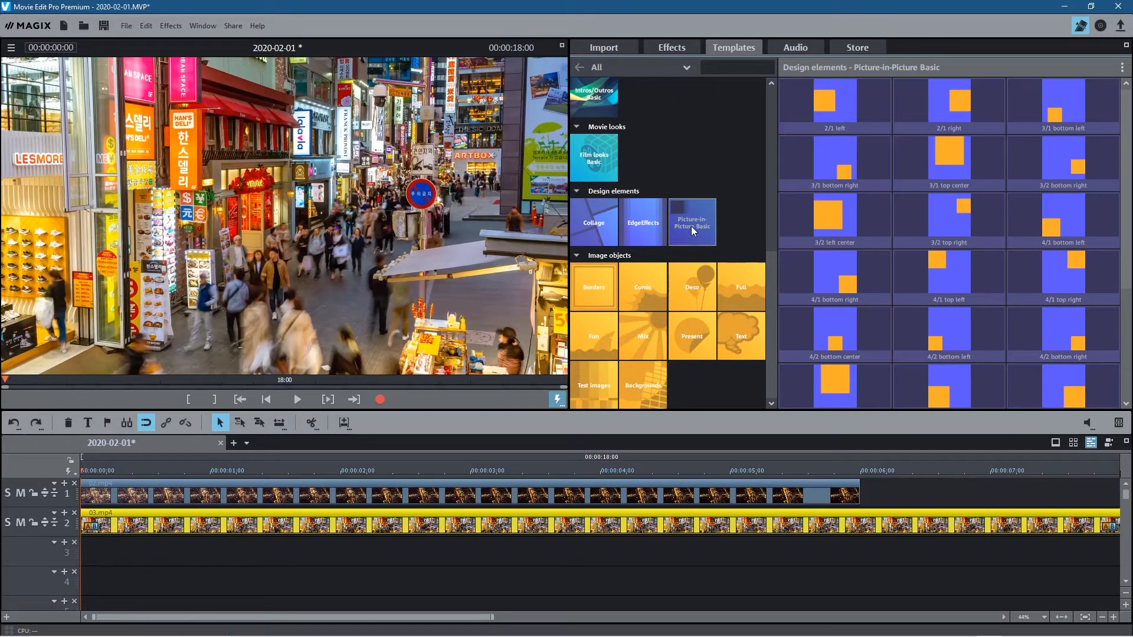
mouse_move(699, 214)
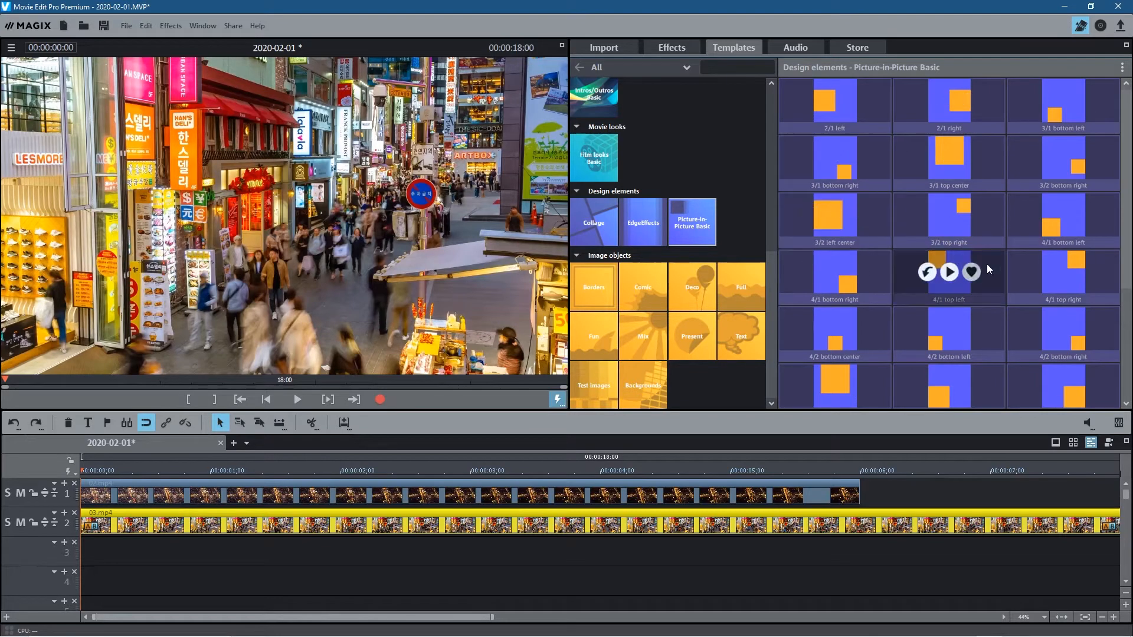
- Browse further down the Picture-in-Picture Basic preset list toward the bottom-left layouts
scroll("down", 3)
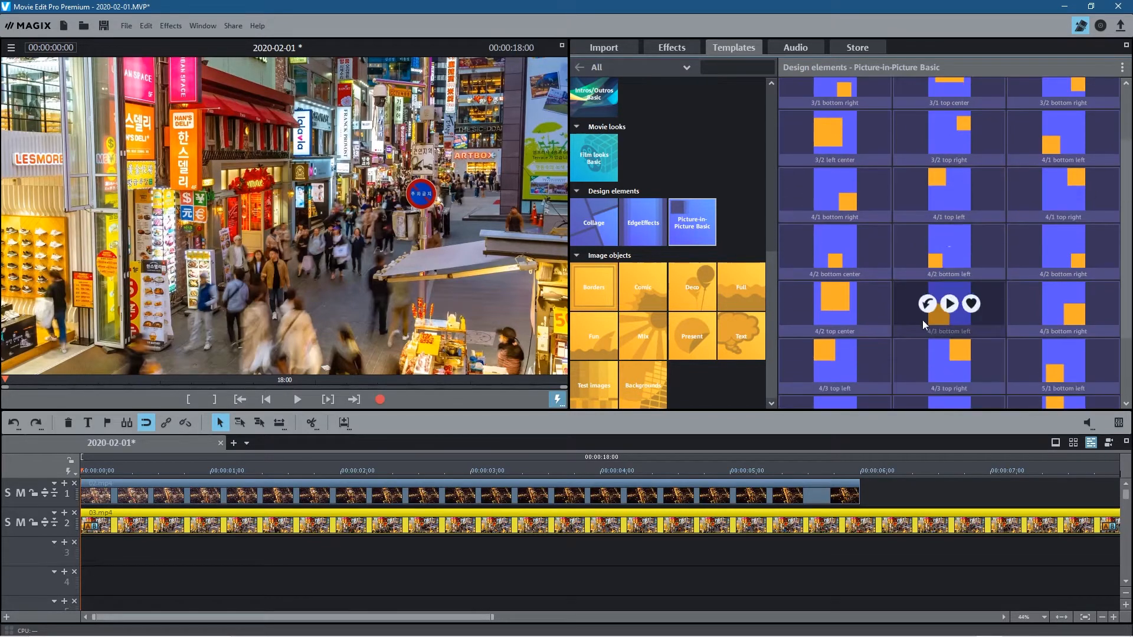
scroll("down", 3)
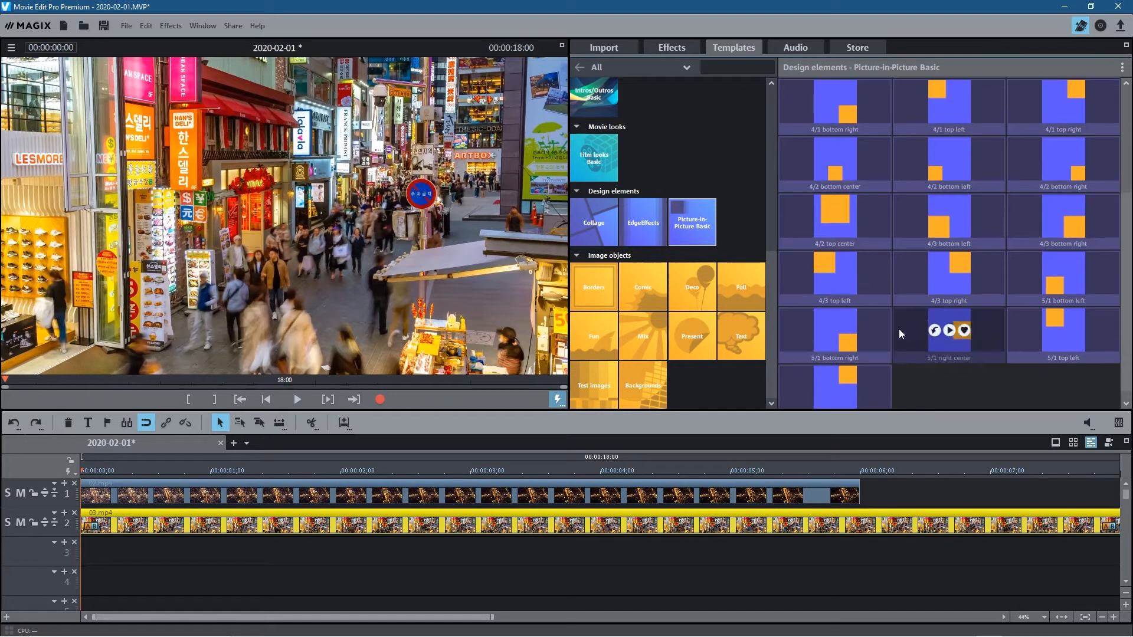
mouse_move(187, 231)
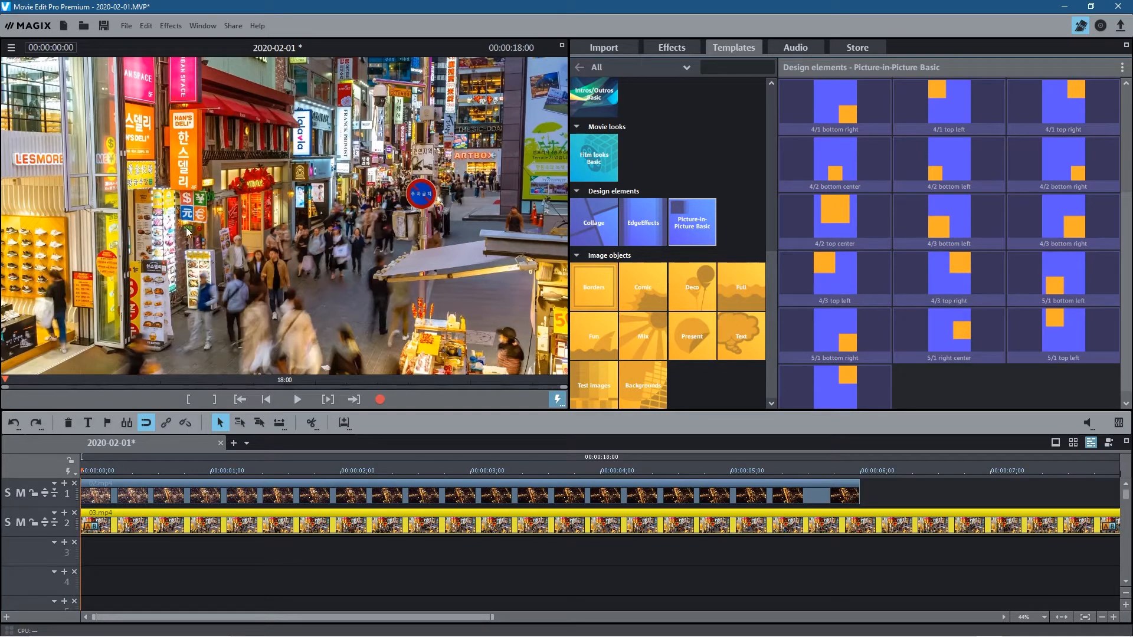
mouse_move(948, 216)
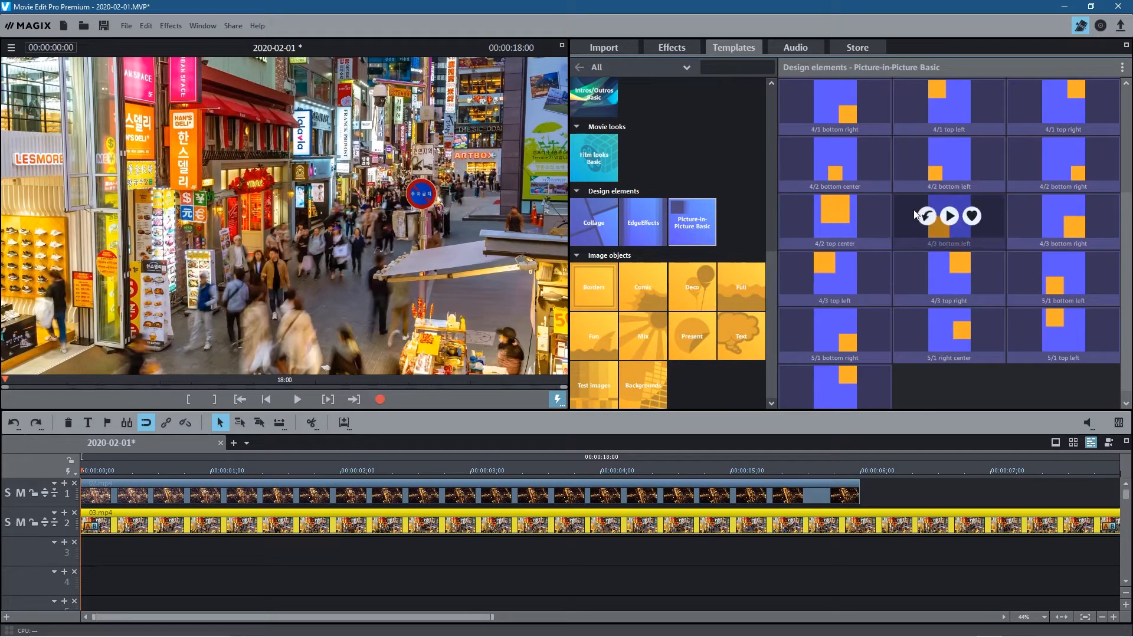
mouse_move(912, 215)
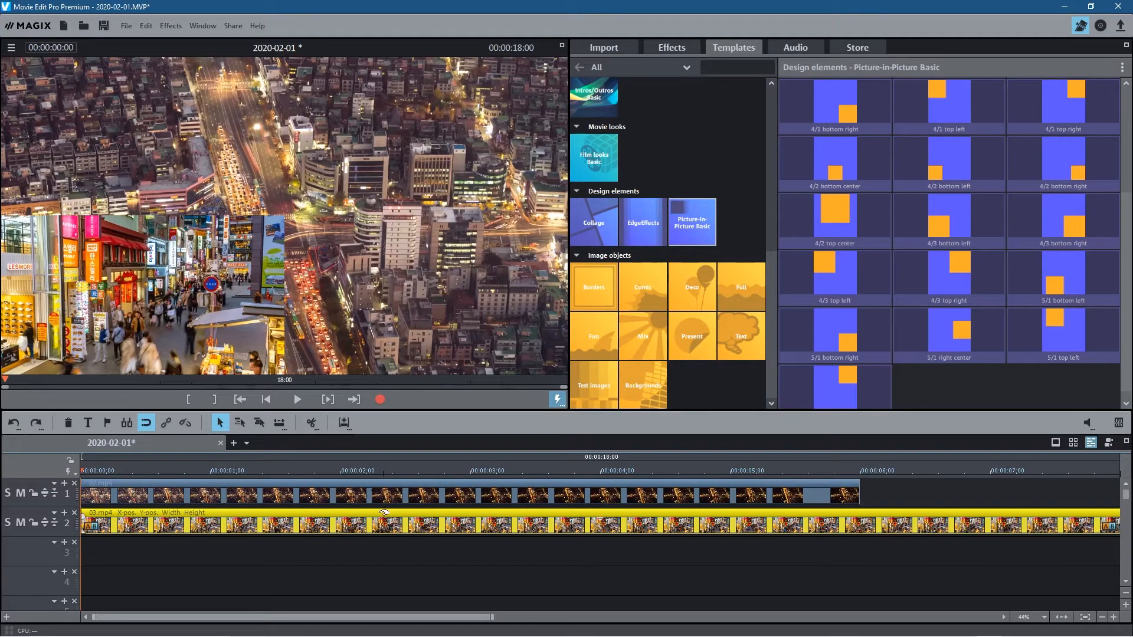
- Preview the bottom-left inset early in the movie and select the aerial background clip
left_click(192, 471)
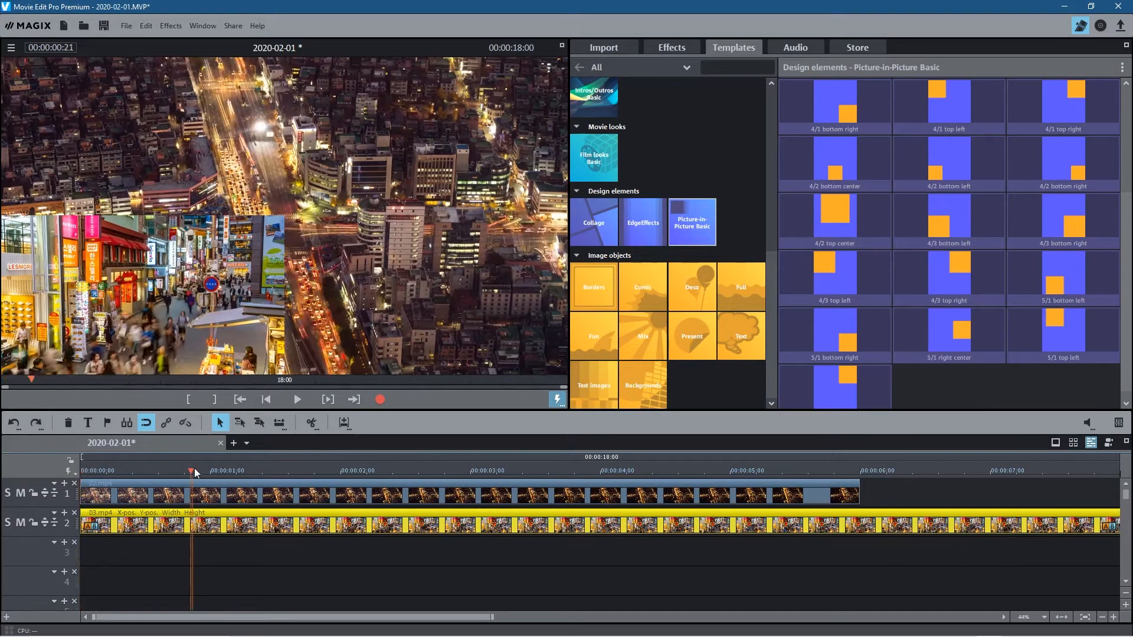
left_click(91, 470)
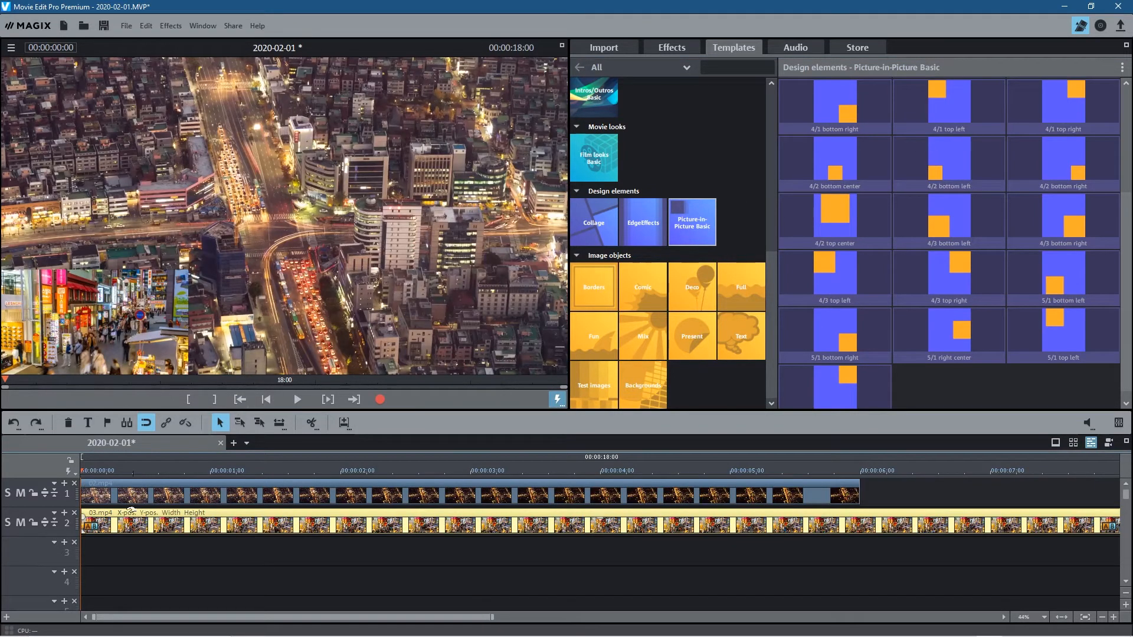
left_click(194, 498)
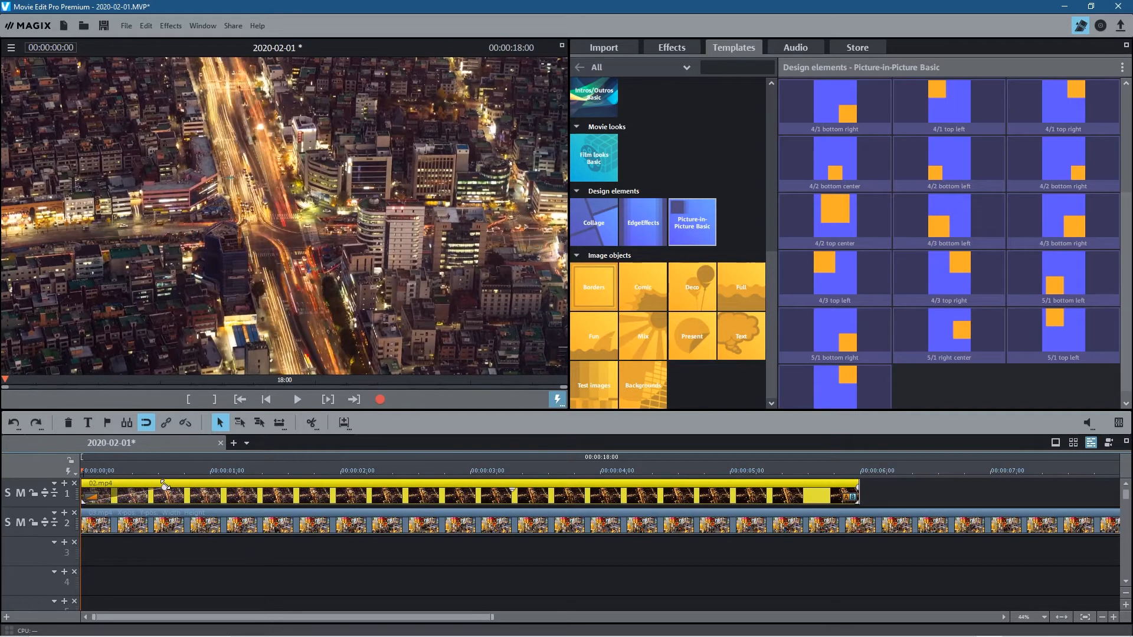
- Check the inset near the start and shift the street clip to begin slightly later
left_click(119, 470)
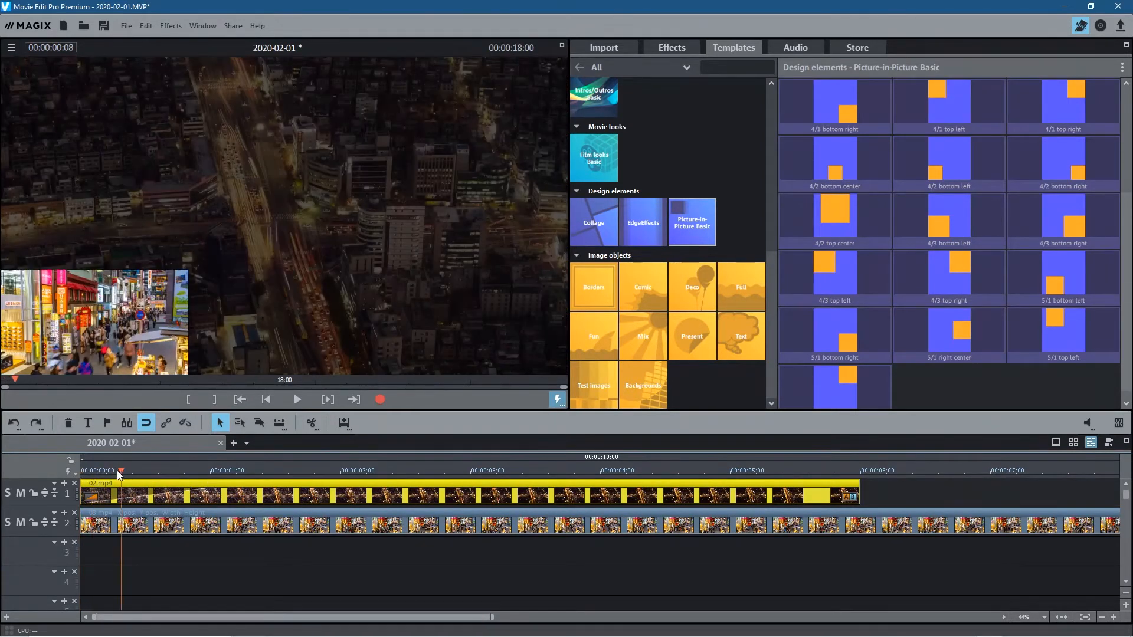
left_click(402, 475)
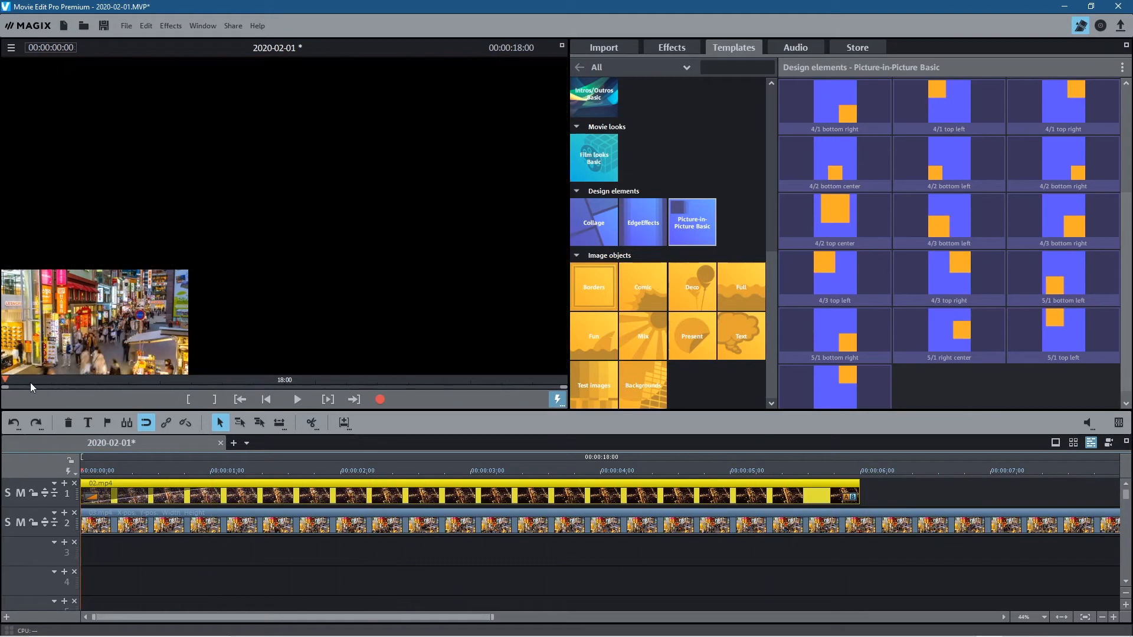
left_click(224, 471)
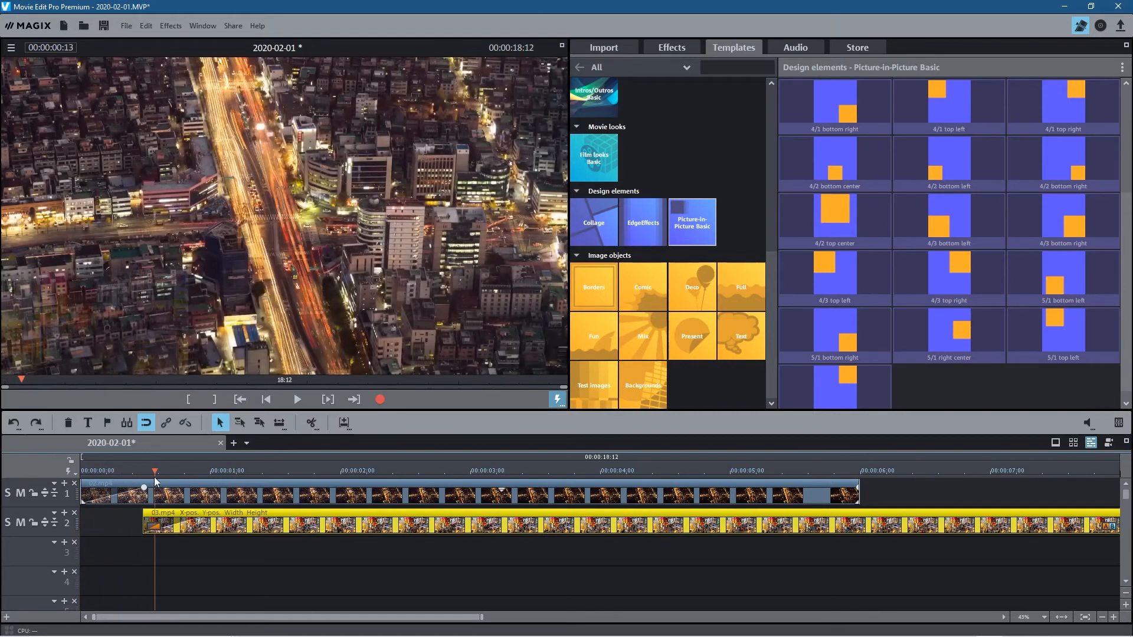
- Split the street clip at 00:00:06:00 and remove the part beyond 6 seconds
left_click(797, 471)
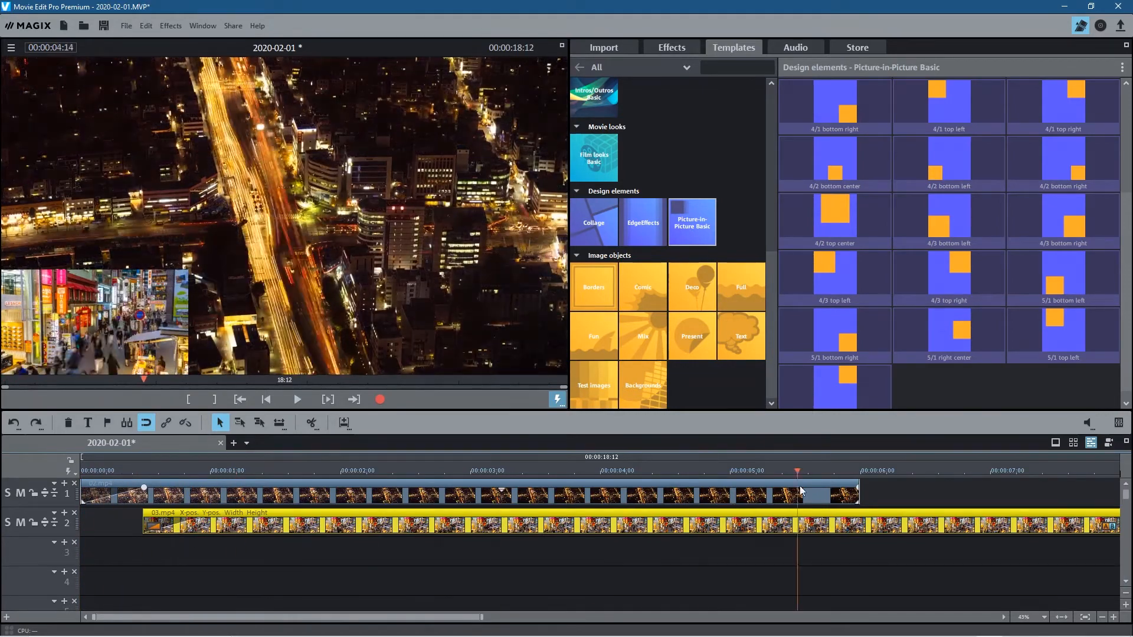
left_click(858, 470)
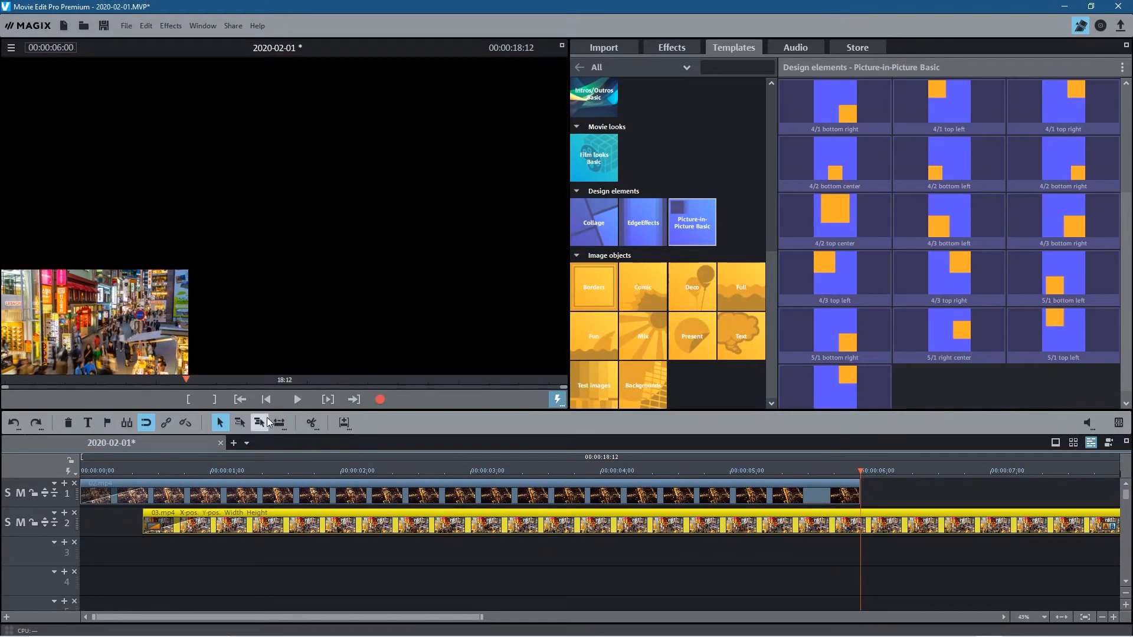
left_click(311, 423)
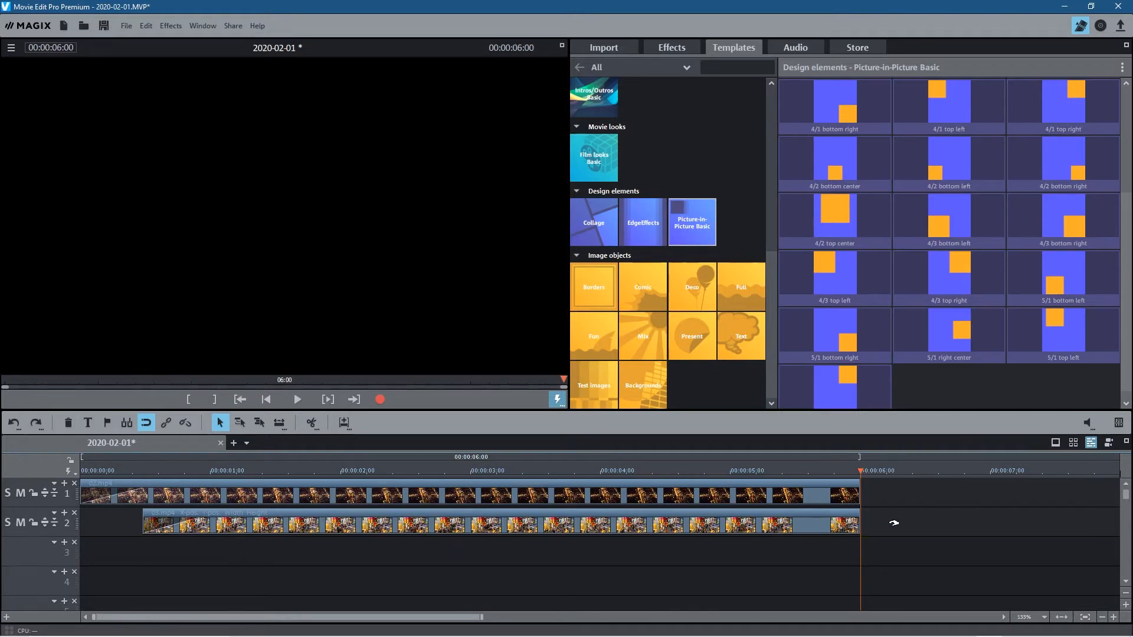
key("alt+tab")
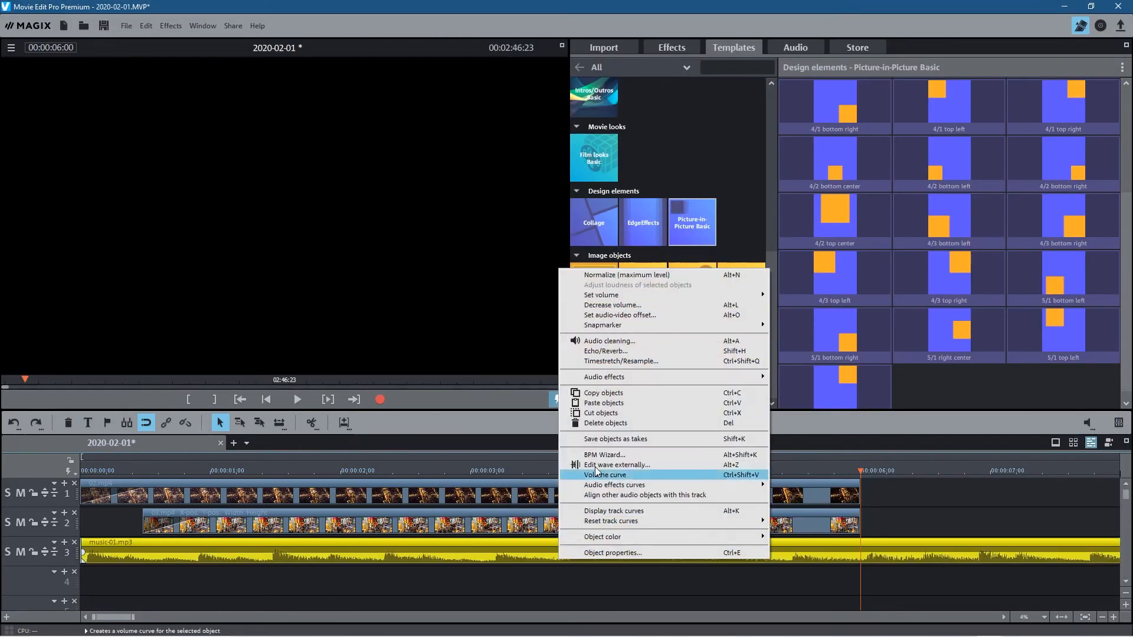
mouse_move(601, 295)
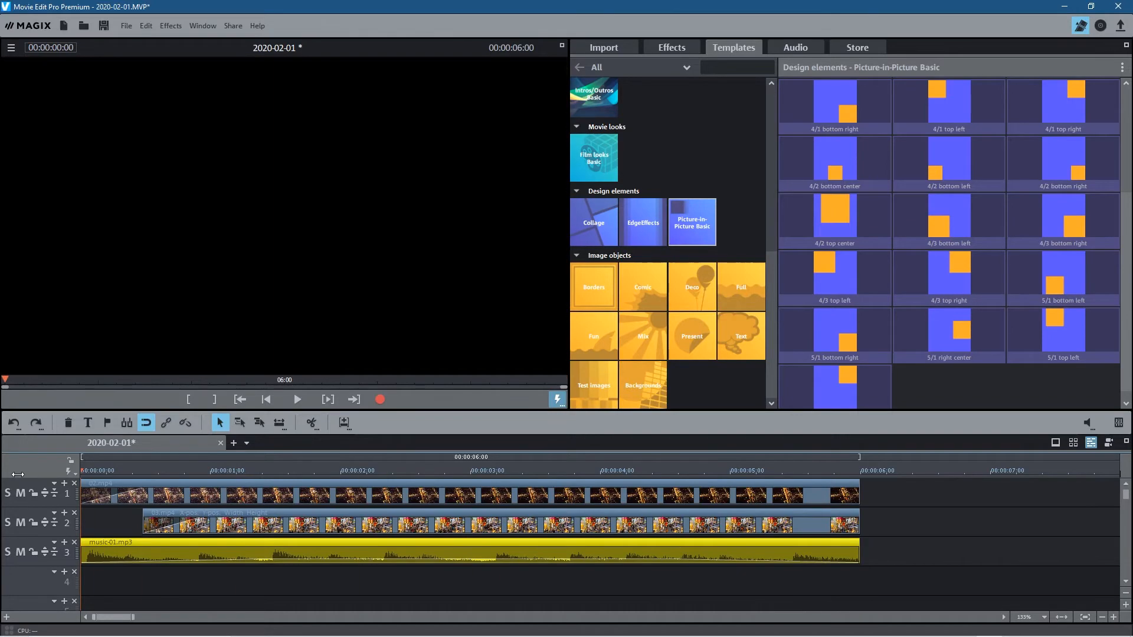
- Play the composition back twice to check the inset ending before the aerial, then stop
left_click(297, 399)
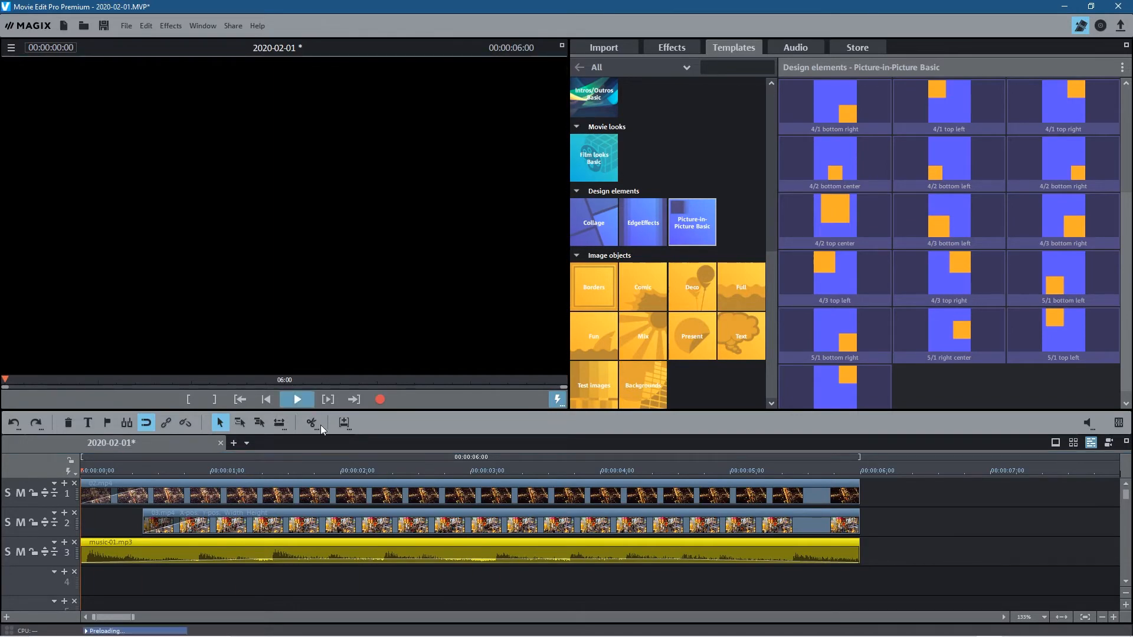
left_click(296, 399)
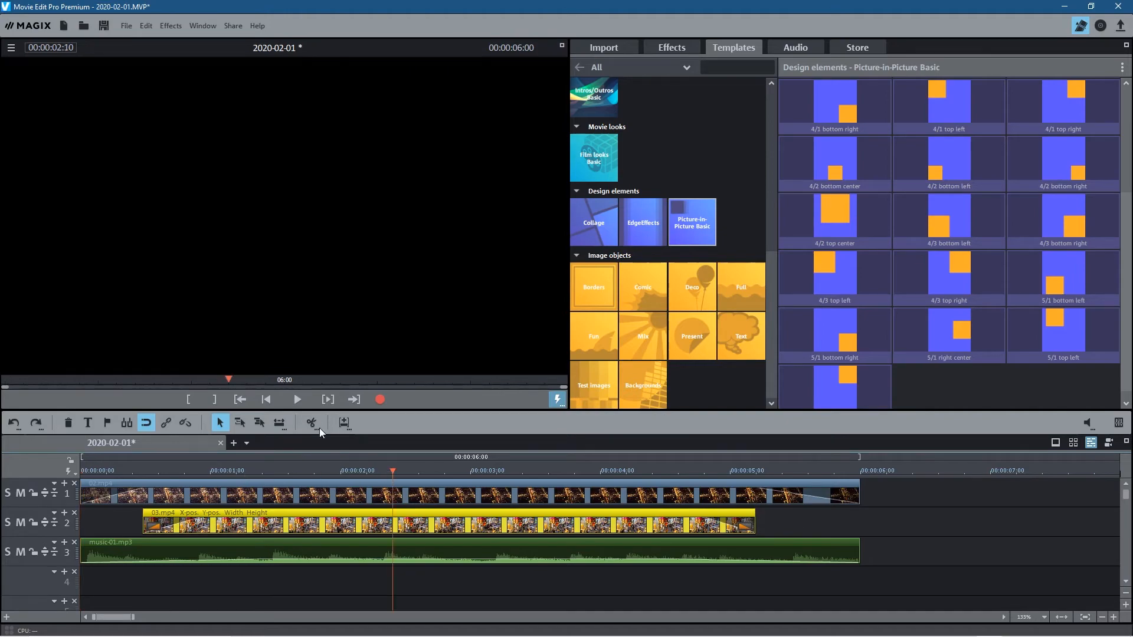
left_click(297, 399)
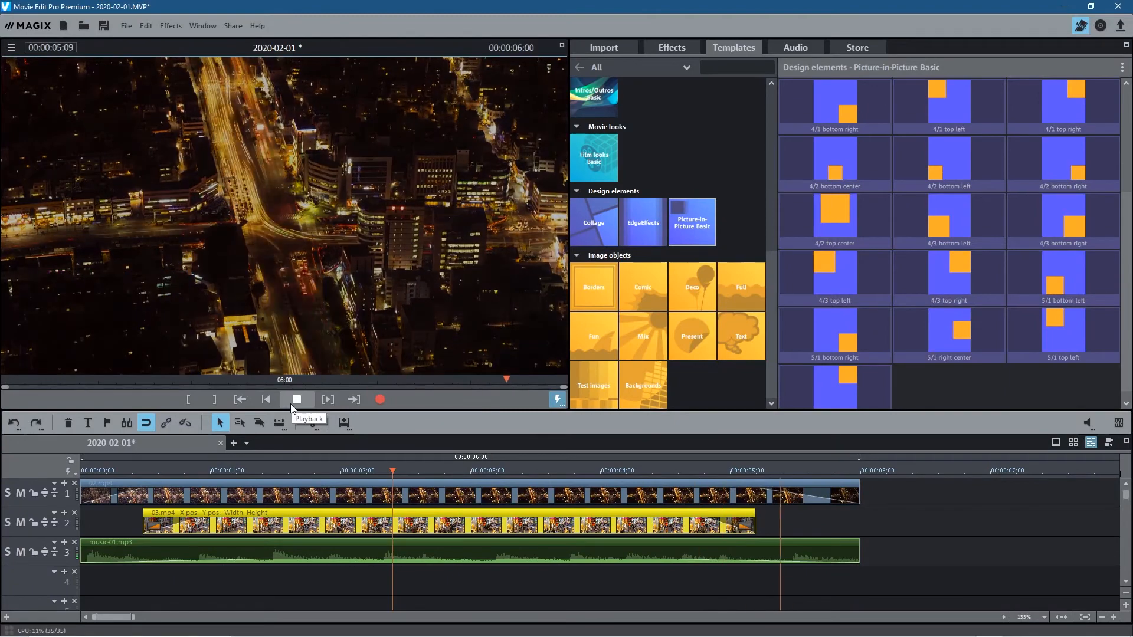
left_click(297, 399)
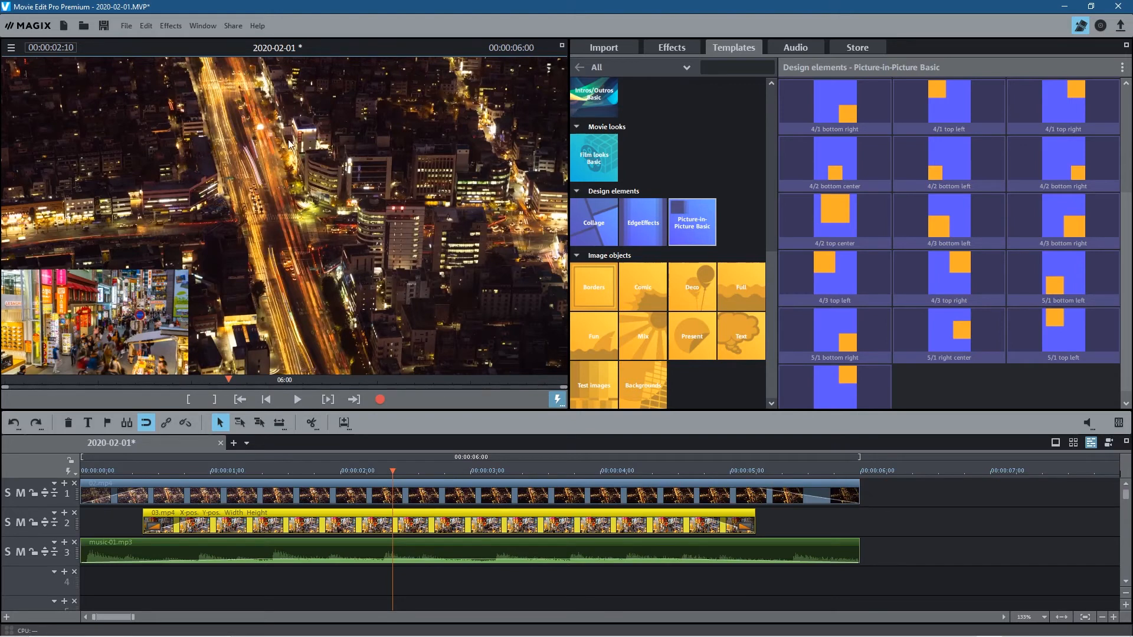
mouse_move(99, 176)
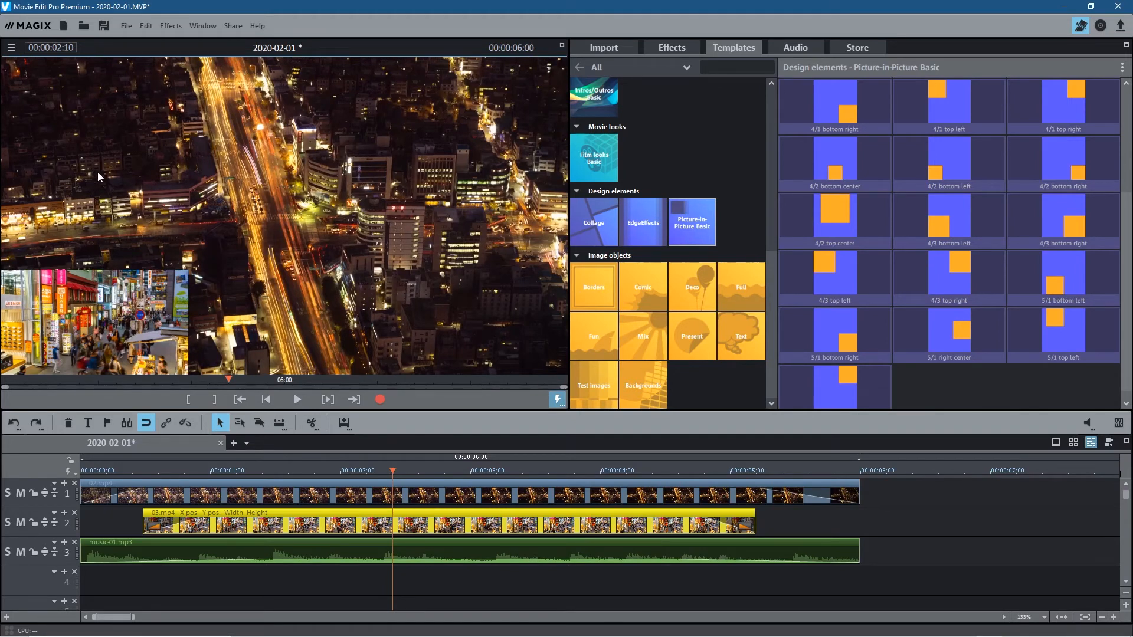
mouse_move(415, 184)
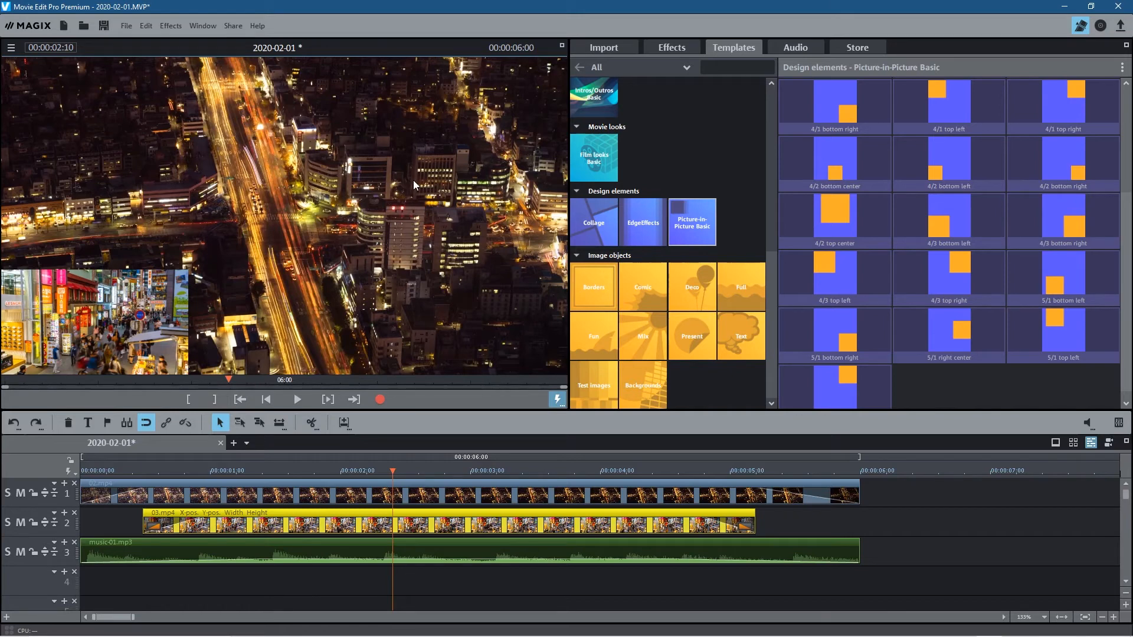
mouse_move(322, 299)
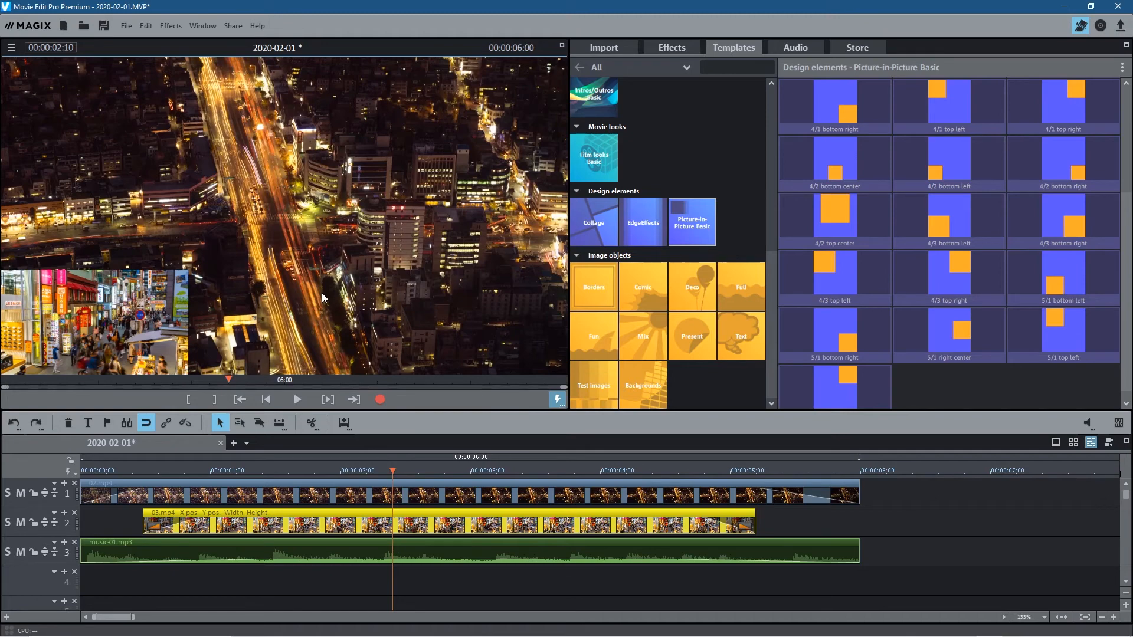
mouse_move(730, 205)
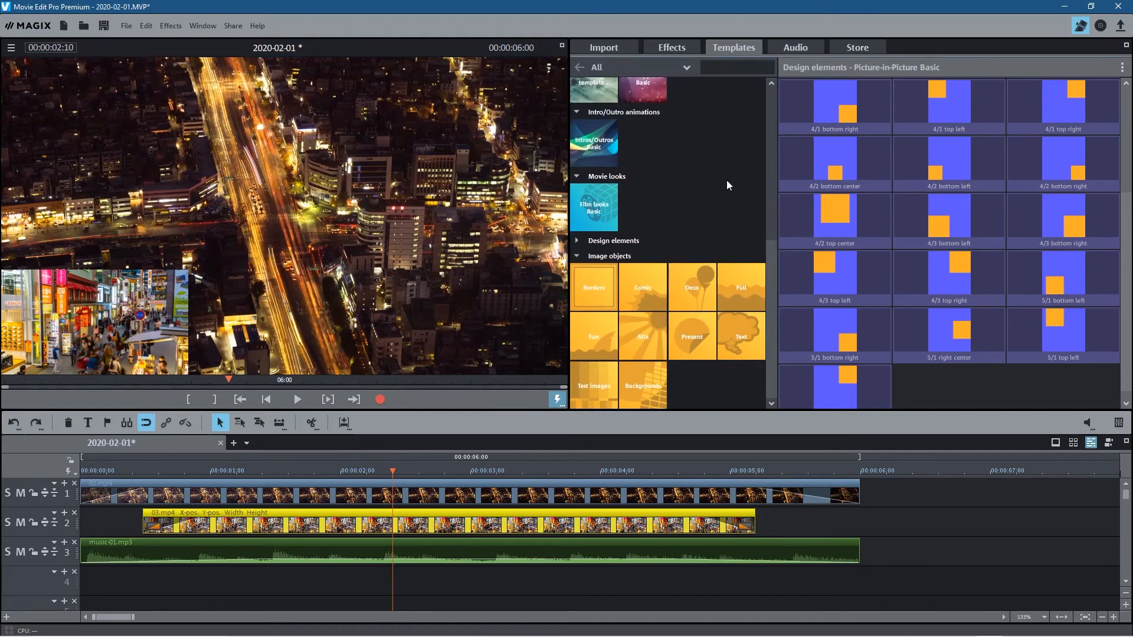
- Adjust the view of music-01.mp3 while adding control points to its volume curve
scroll("up", 3)
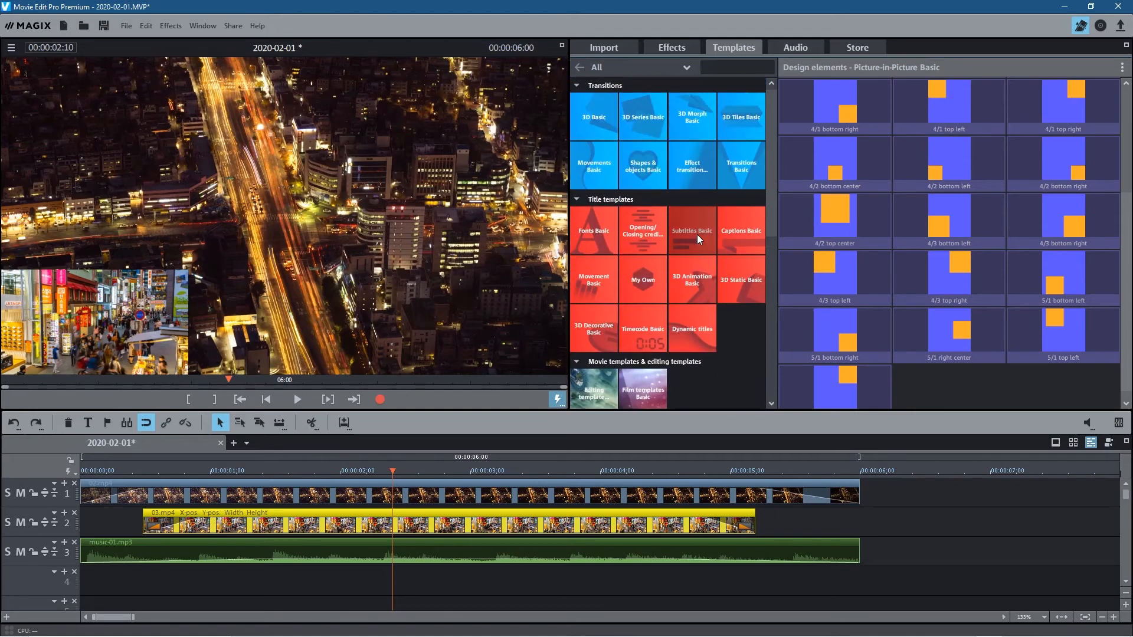
mouse_move(663, 258)
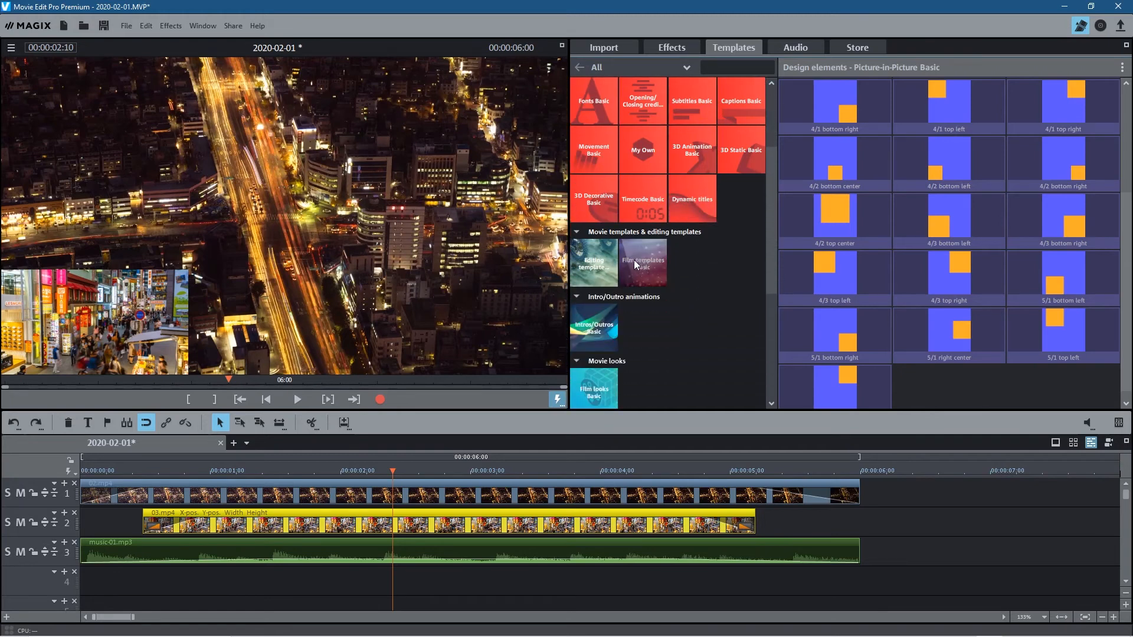
scroll("down", 3)
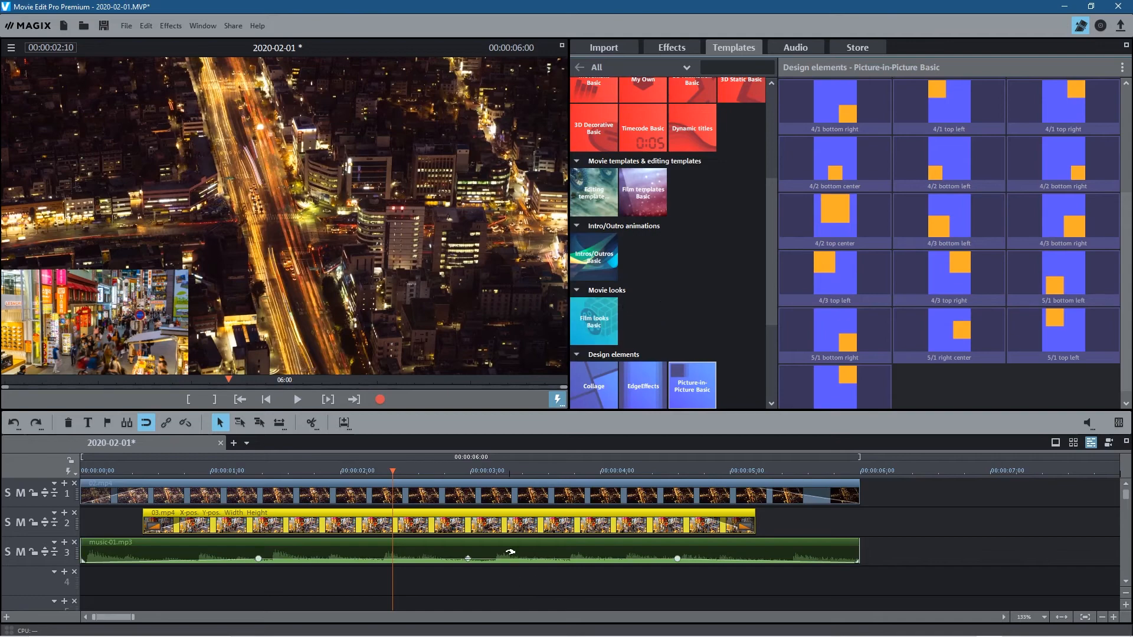
mouse_move(840, 542)
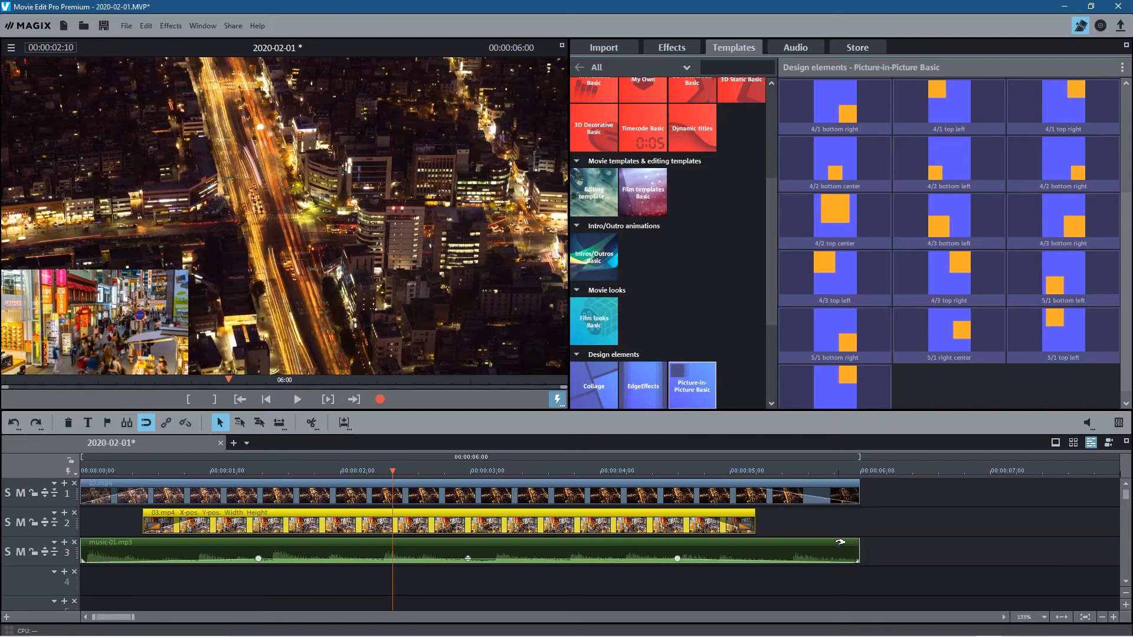